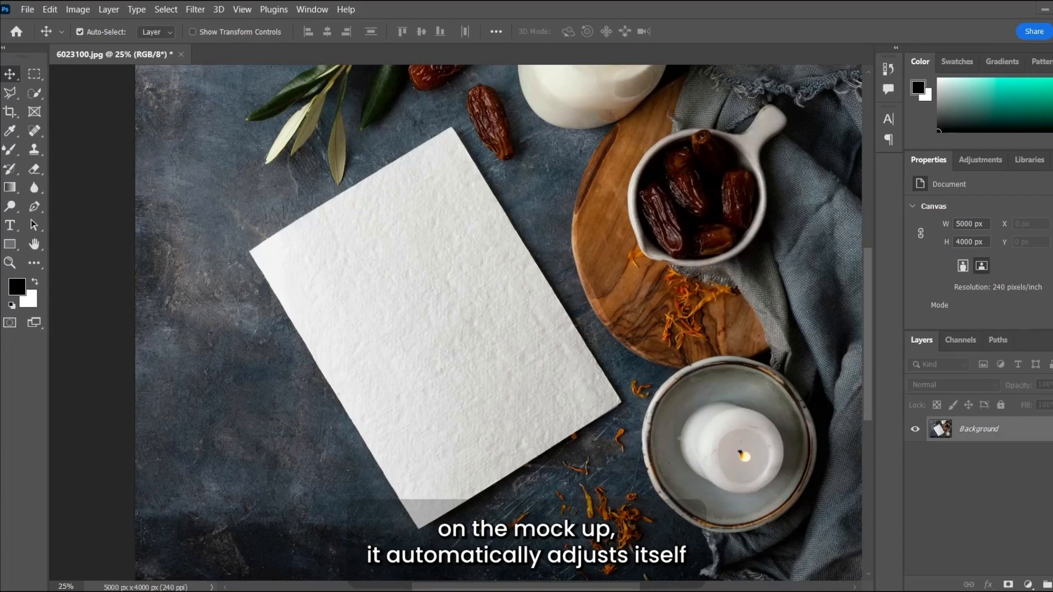
pyautogui.moveTo(357, 339)
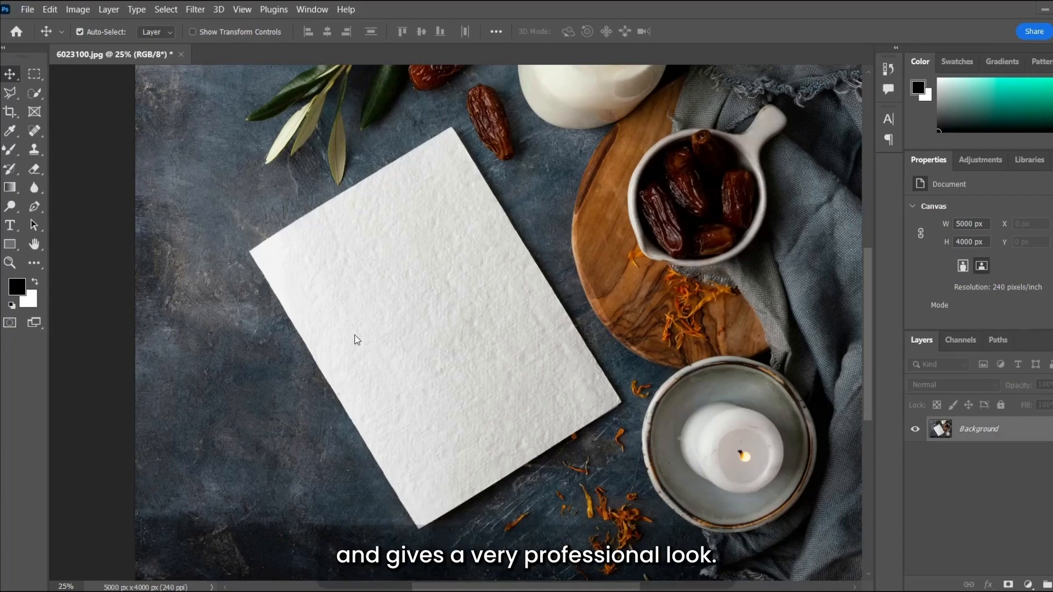
pyautogui.moveTo(314, 368)
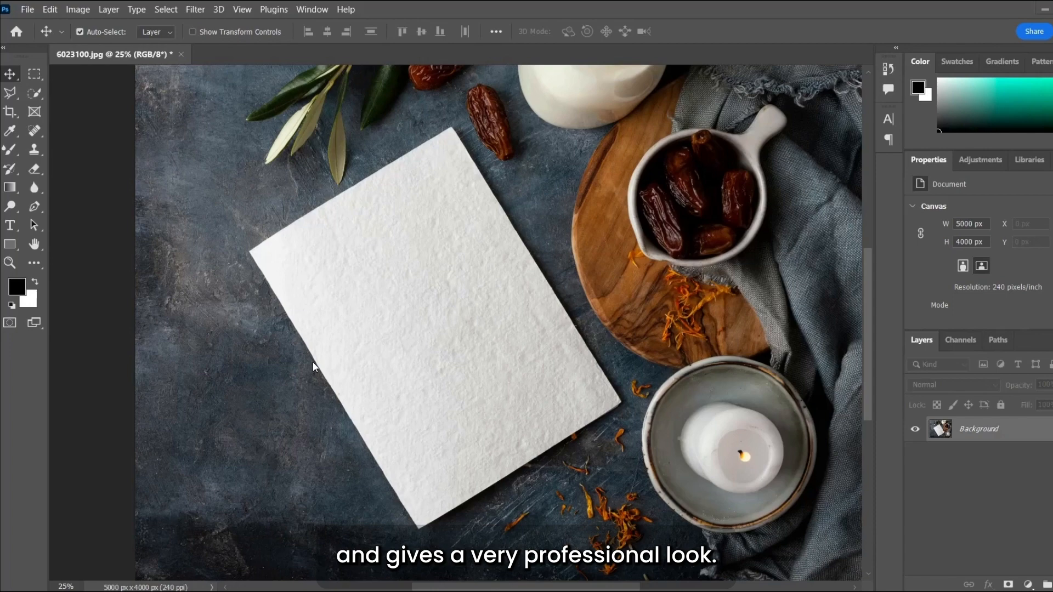
pyautogui.moveTo(292, 238)
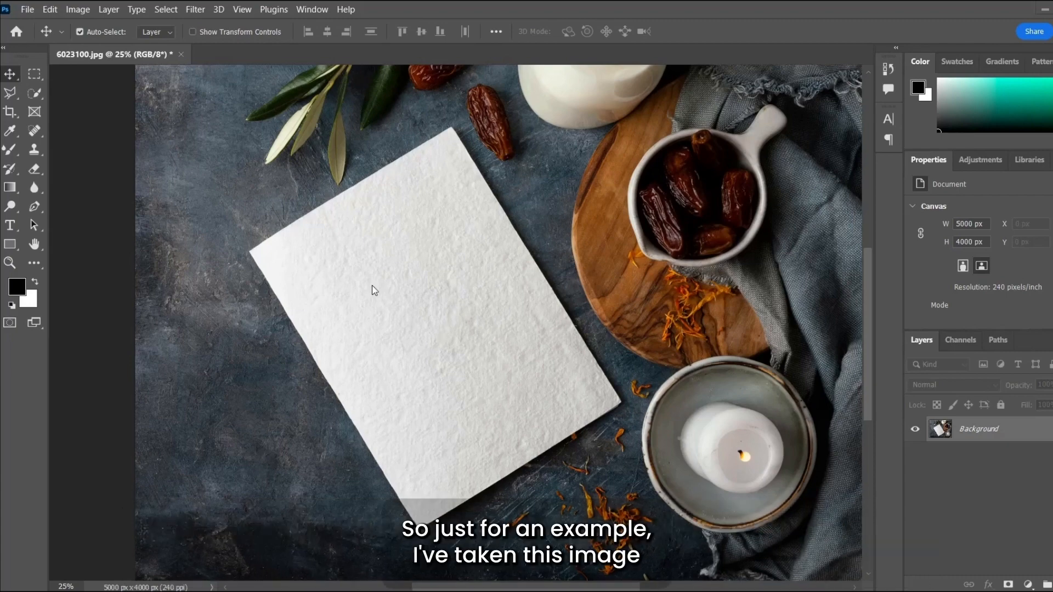
pyautogui.moveTo(11, 248)
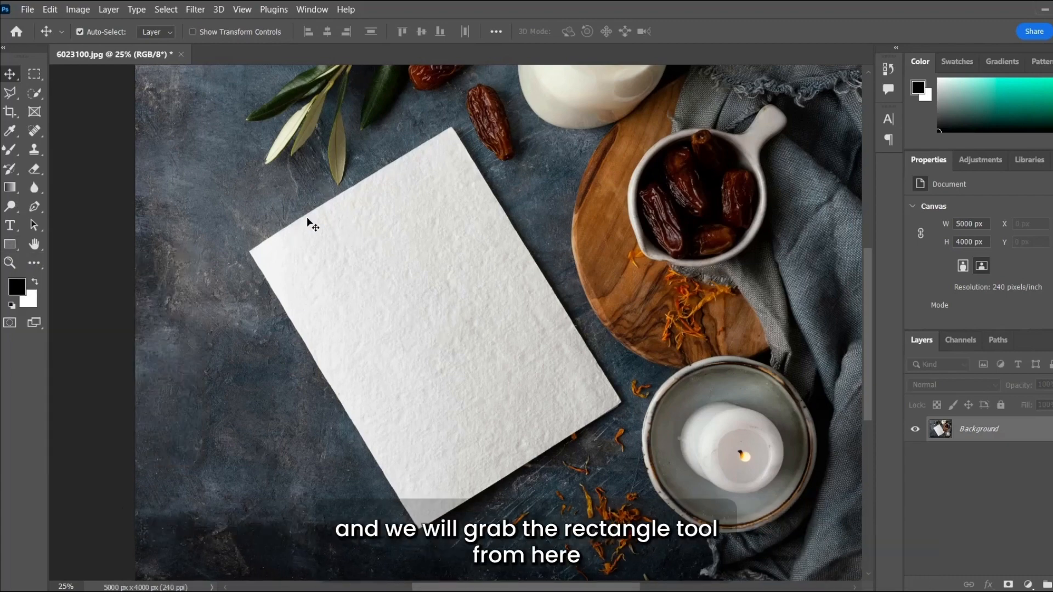
# Draw a black rectangle over the blank paper and convert its layer to a smart object.
pyautogui.click(9, 244)
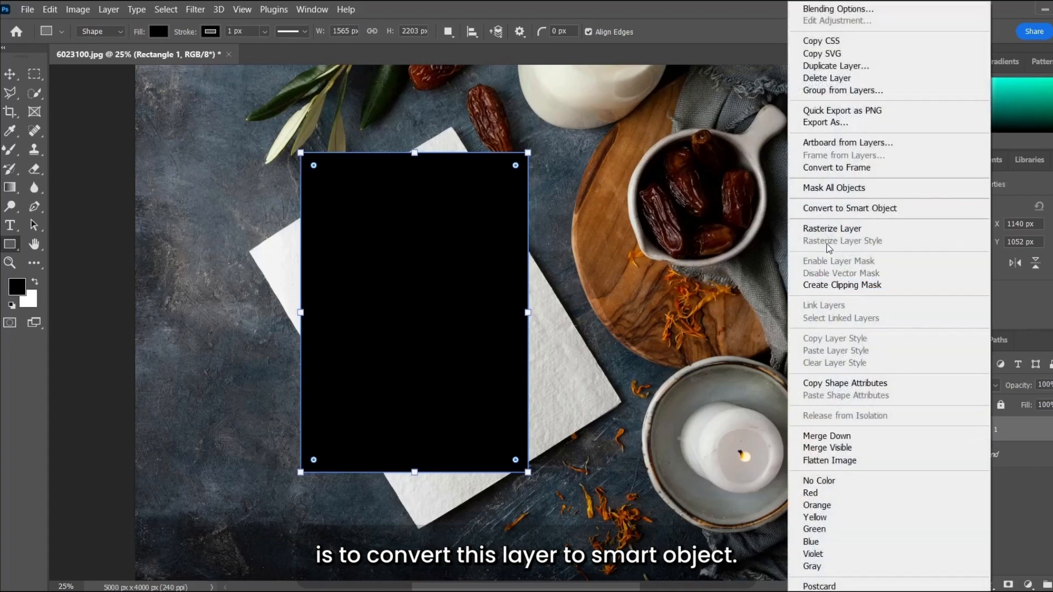
pyautogui.click(849, 208)
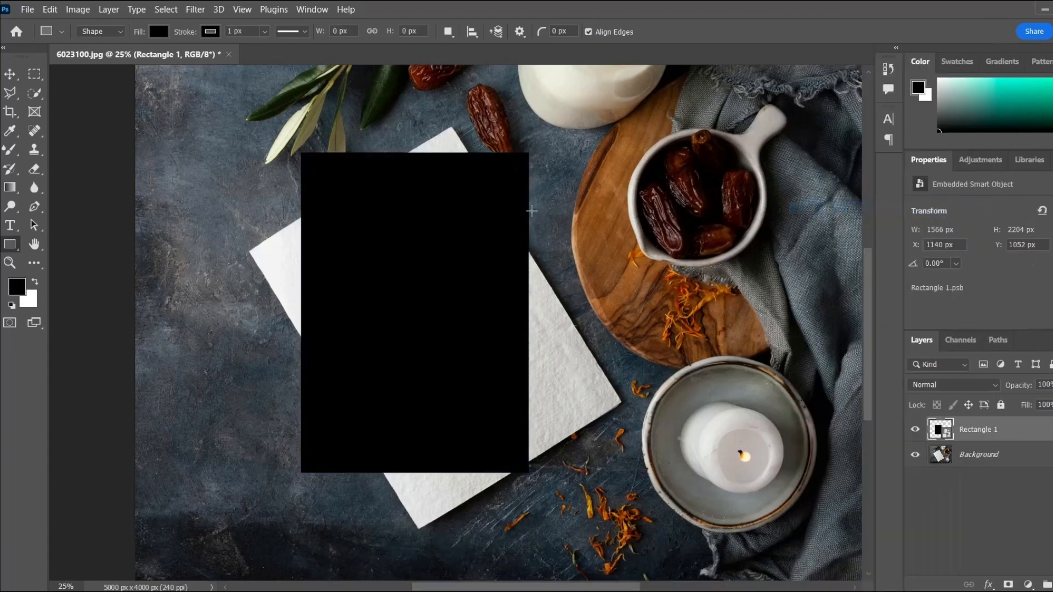
# Transform the rectangle with Ctrl+T, warping its corners onto the tilted paper's corners, and commit.
pyautogui.press('ctrl+t')
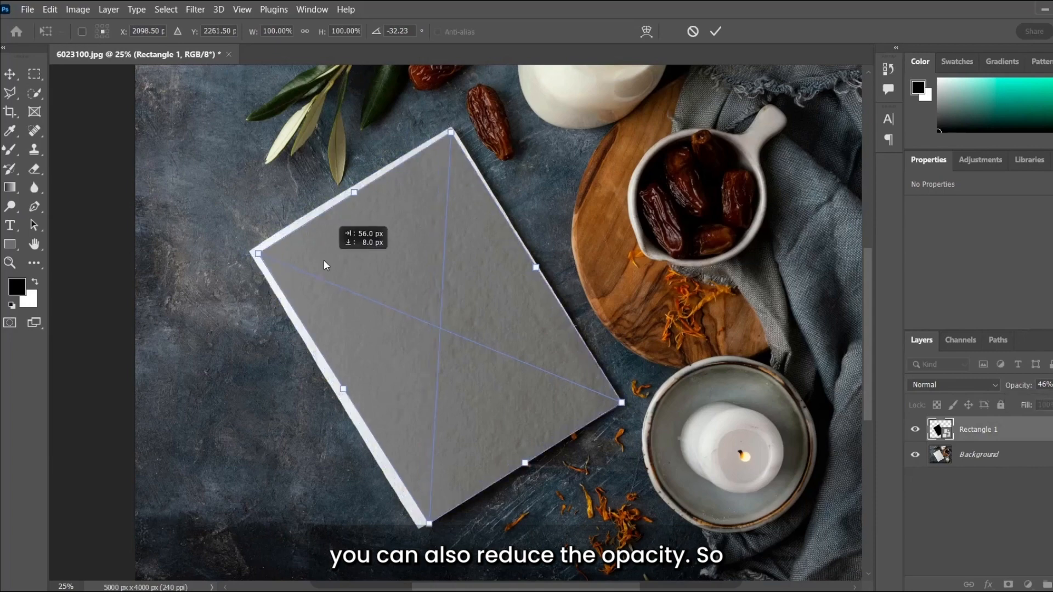
pyautogui.rightClick(350, 261)
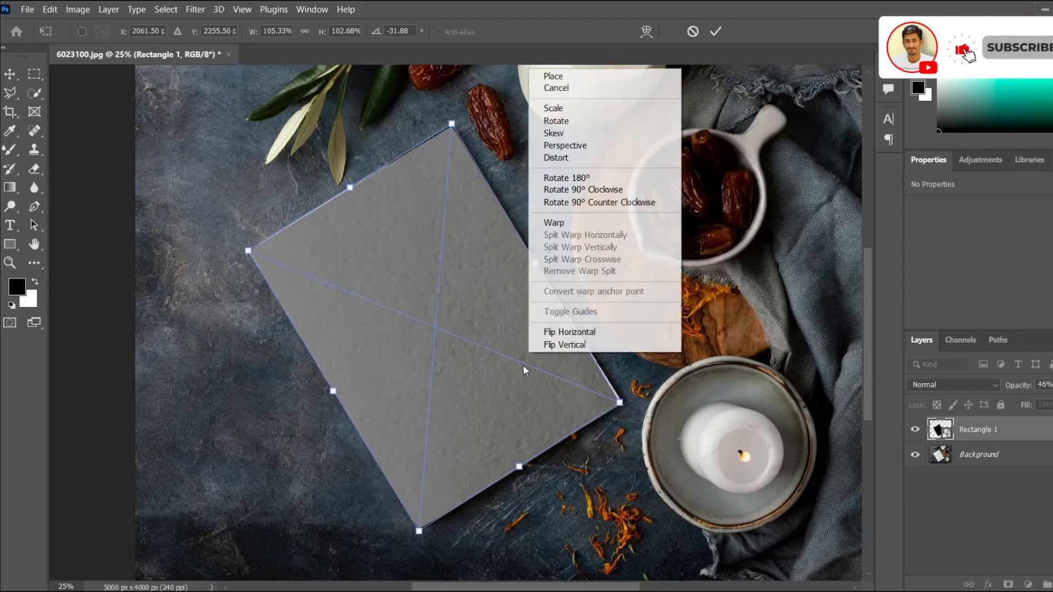
pyautogui.click(555, 223)
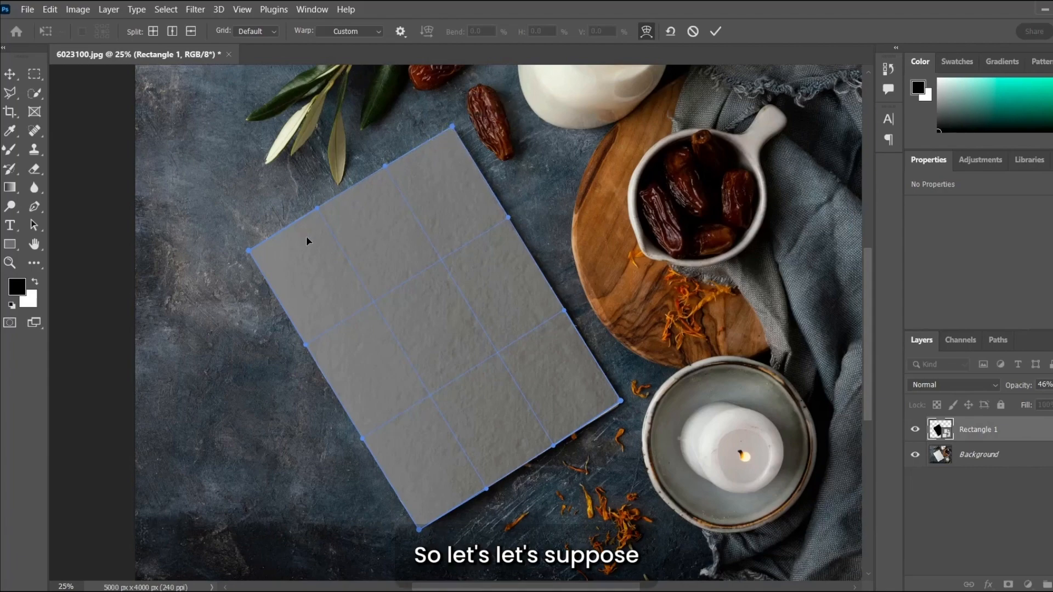
pyautogui.click(715, 31)
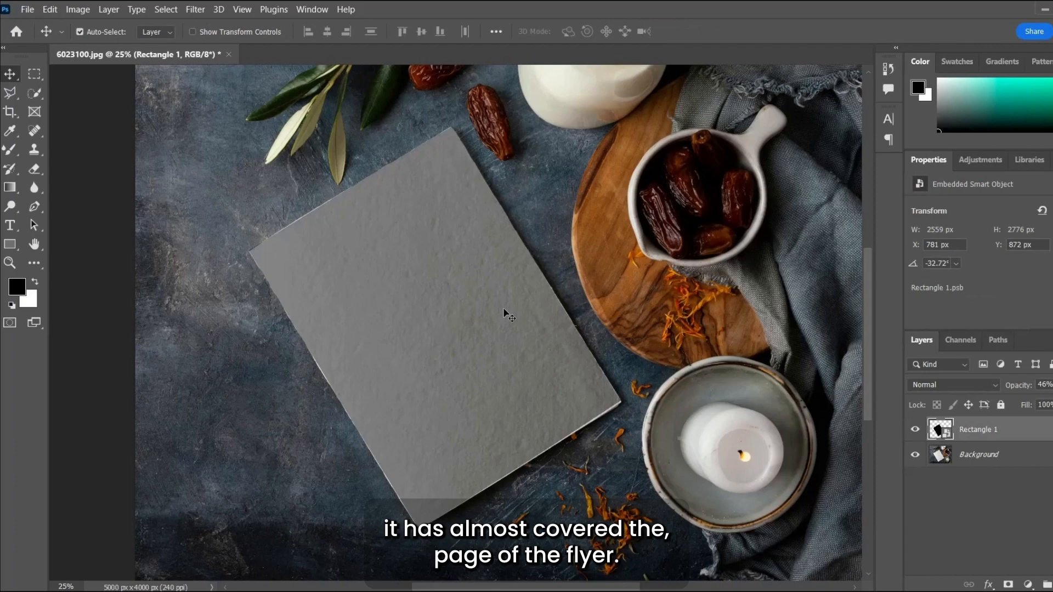
pyautogui.moveTo(526, 326)
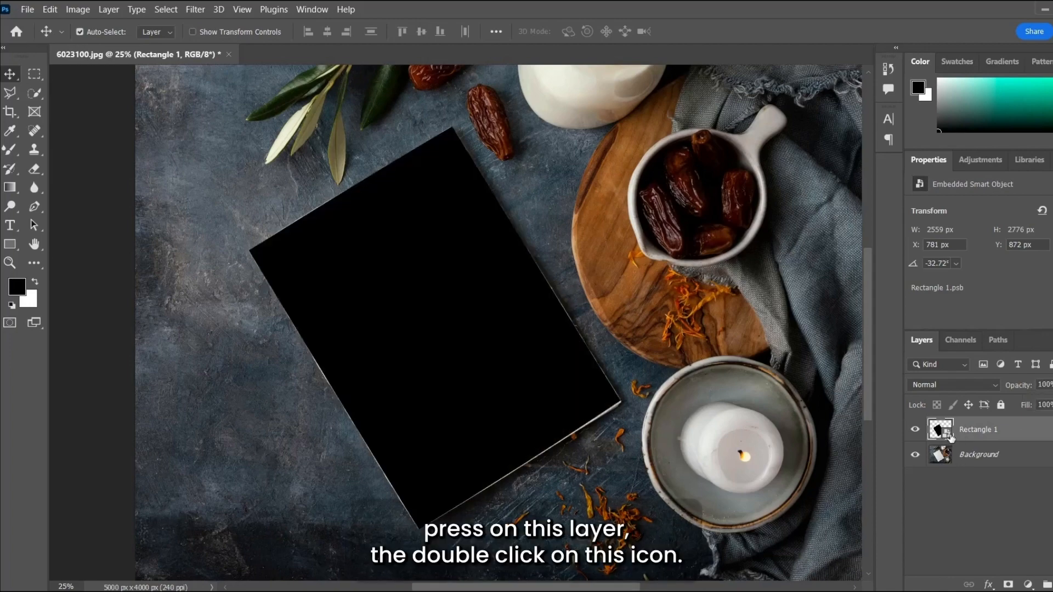
# Edit the smart object's contents and bring in the collagen product photo via File > Open.
pyautogui.doubleClick(940, 429)
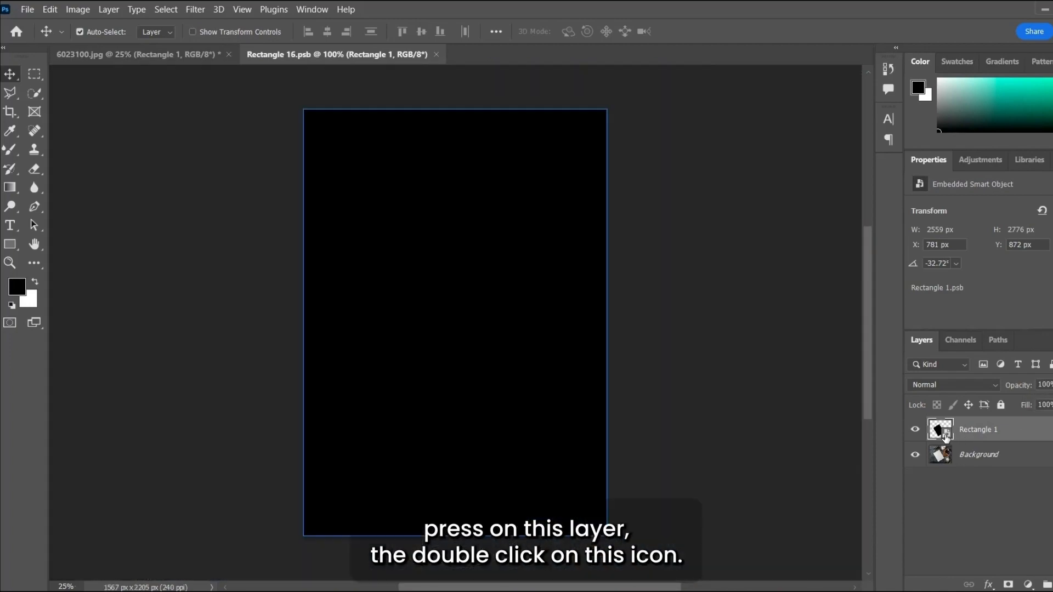
pyautogui.doubleClick(940, 429)
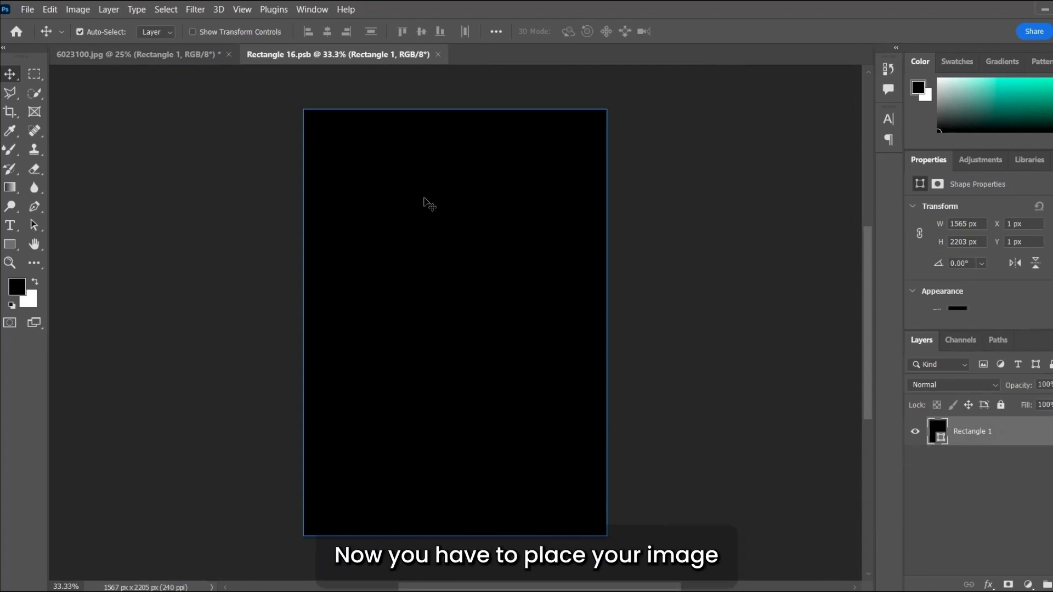
pyautogui.click(27, 9)
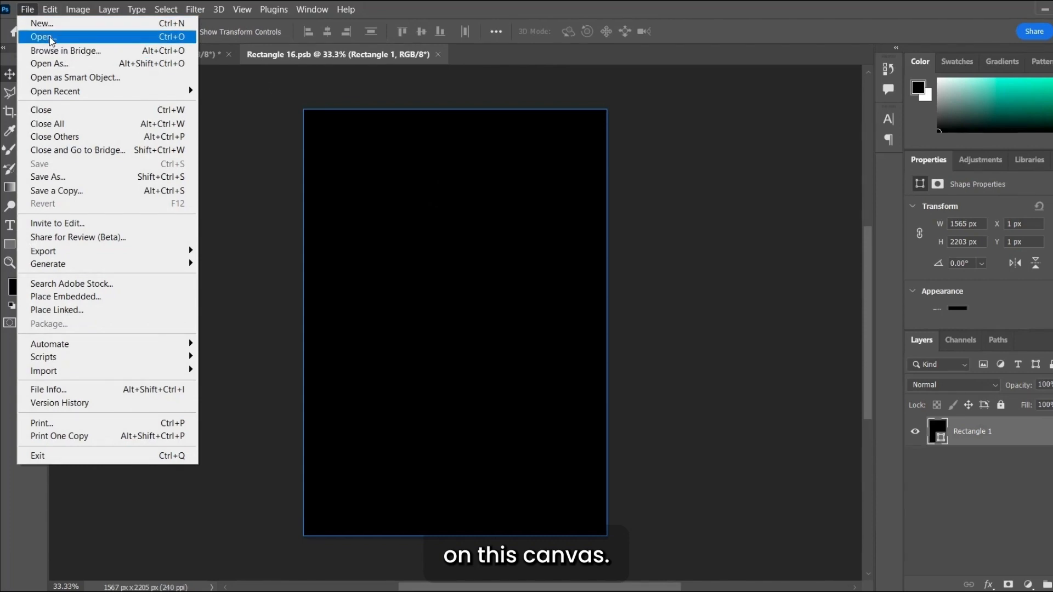
pyautogui.click(41, 37)
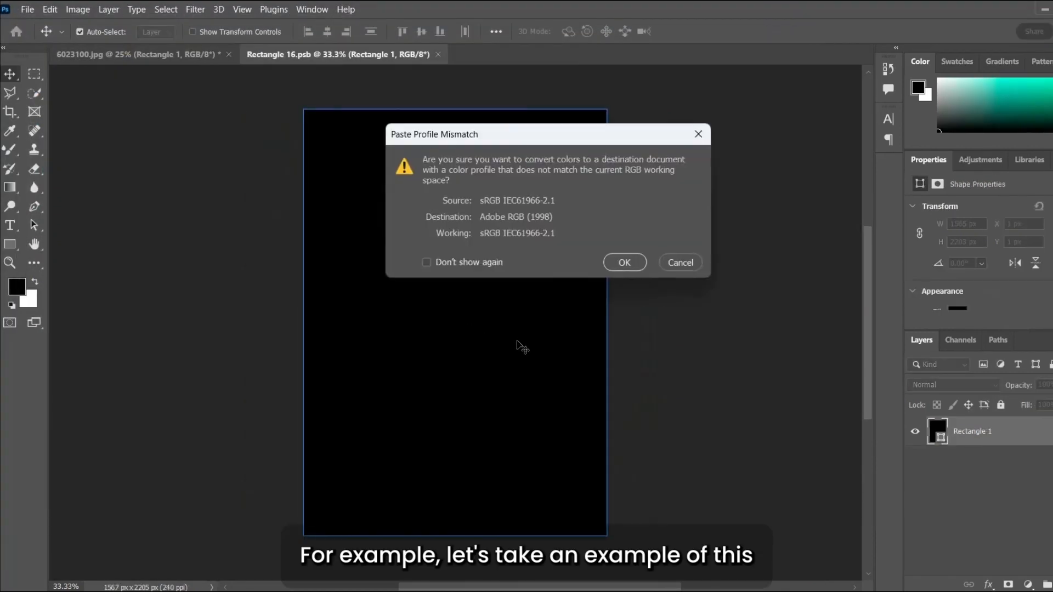
# Accept the colour conversion, place the product image, and hide the black rectangle layer.
pyautogui.click(623, 262)
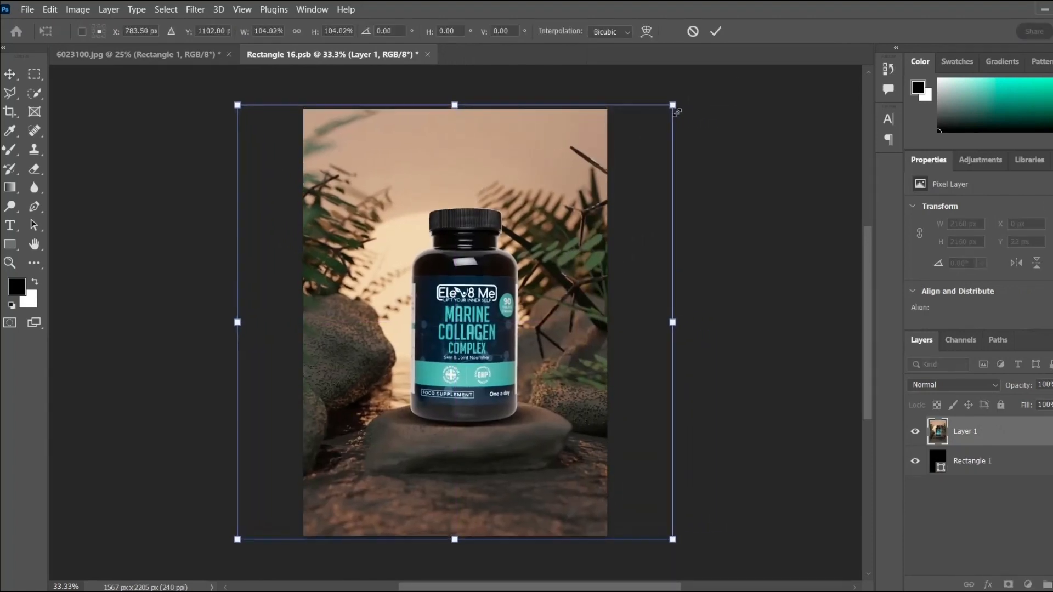
pyautogui.click(714, 31)
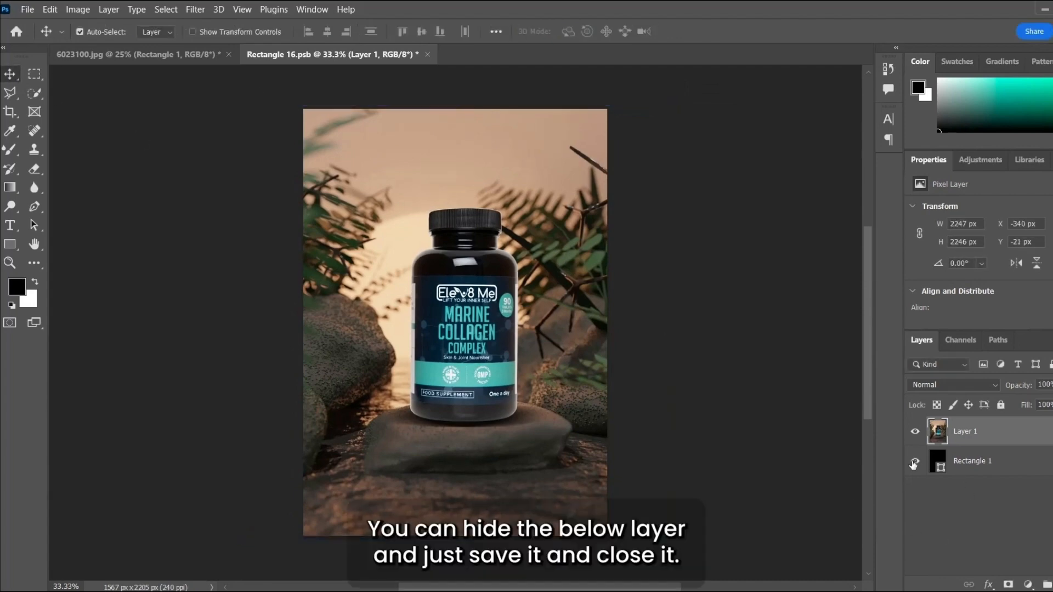
pyautogui.click(914, 462)
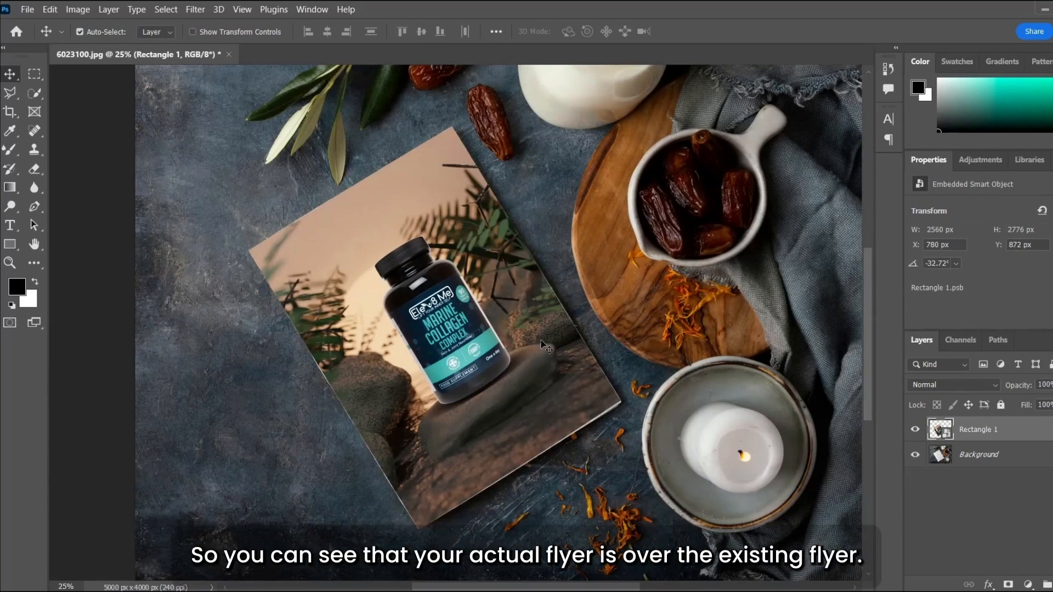
pyautogui.moveTo(342, 254)
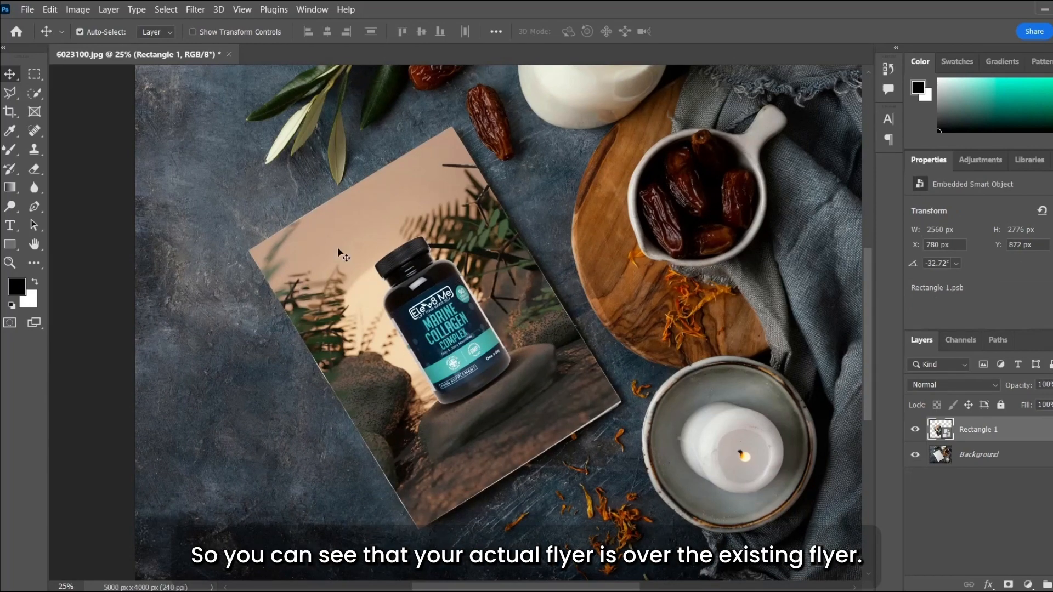
pyautogui.moveTo(381, 477)
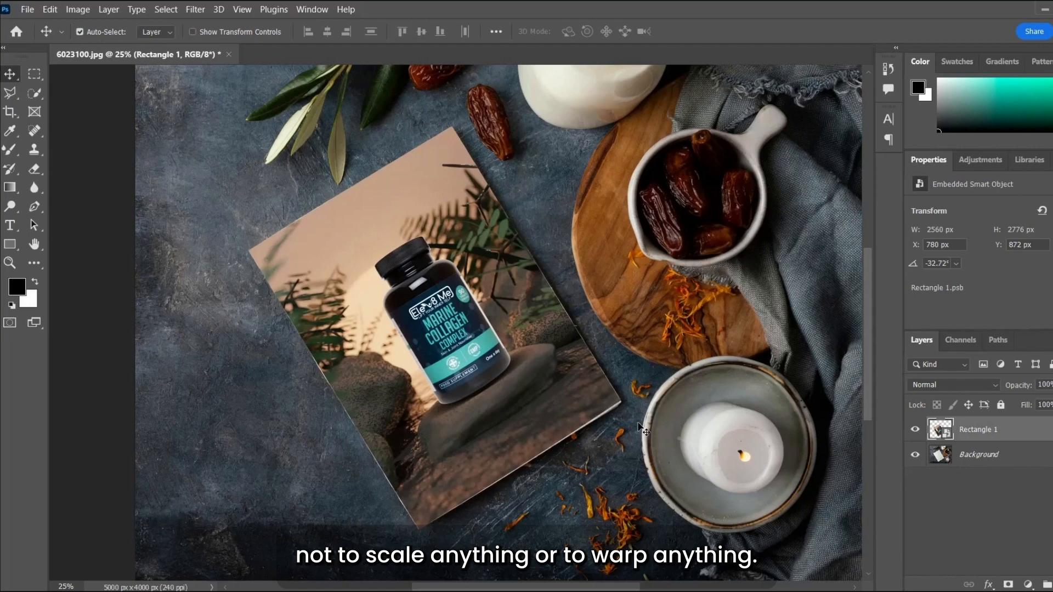
pyautogui.moveTo(608, 421)
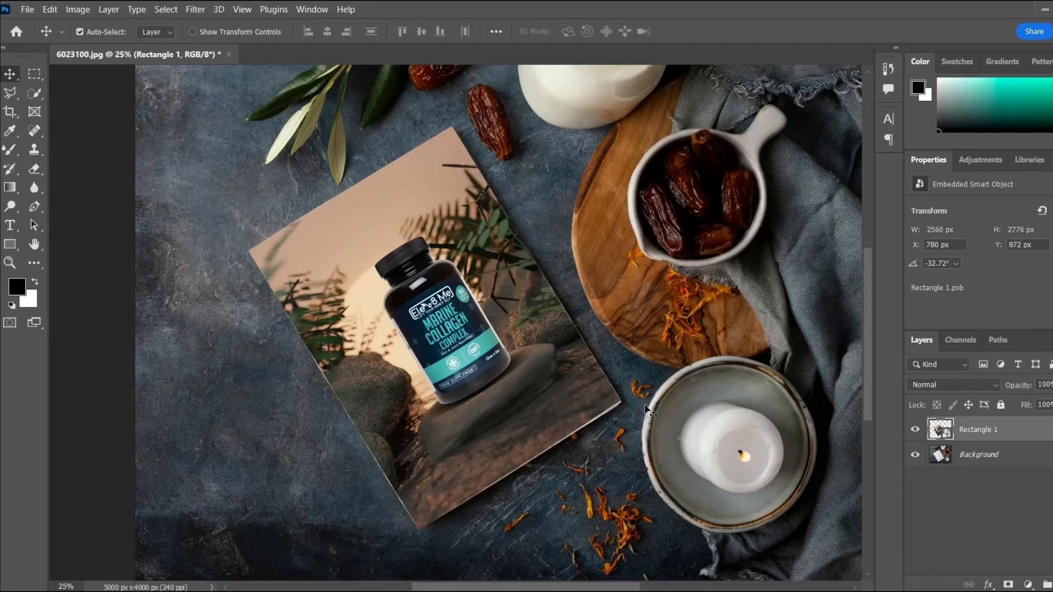
# Set the flyer layer's blend mode to Multiply in the Layers panel.
pyautogui.click(954, 385)
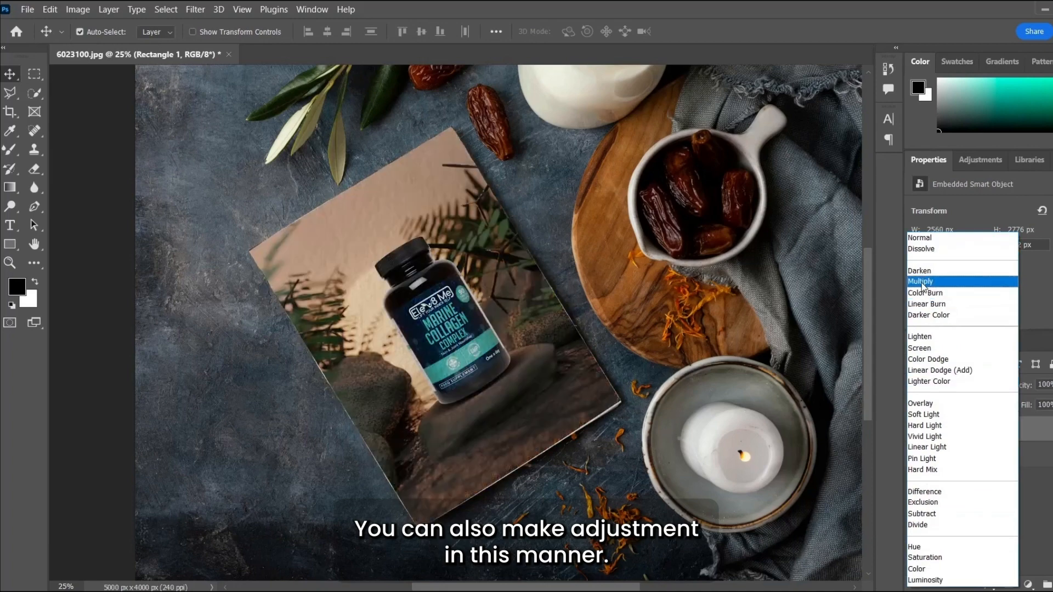
pyautogui.click(921, 282)
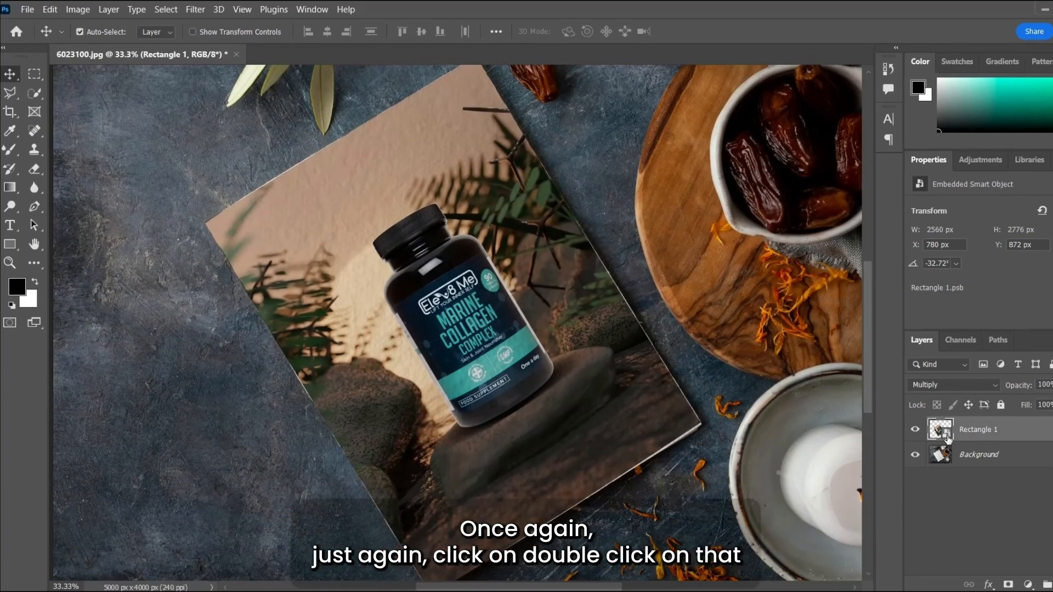
# Replace the smart object's contents with the John Miles shirts flyer, then save and close it.
pyautogui.doubleClick(940, 429)
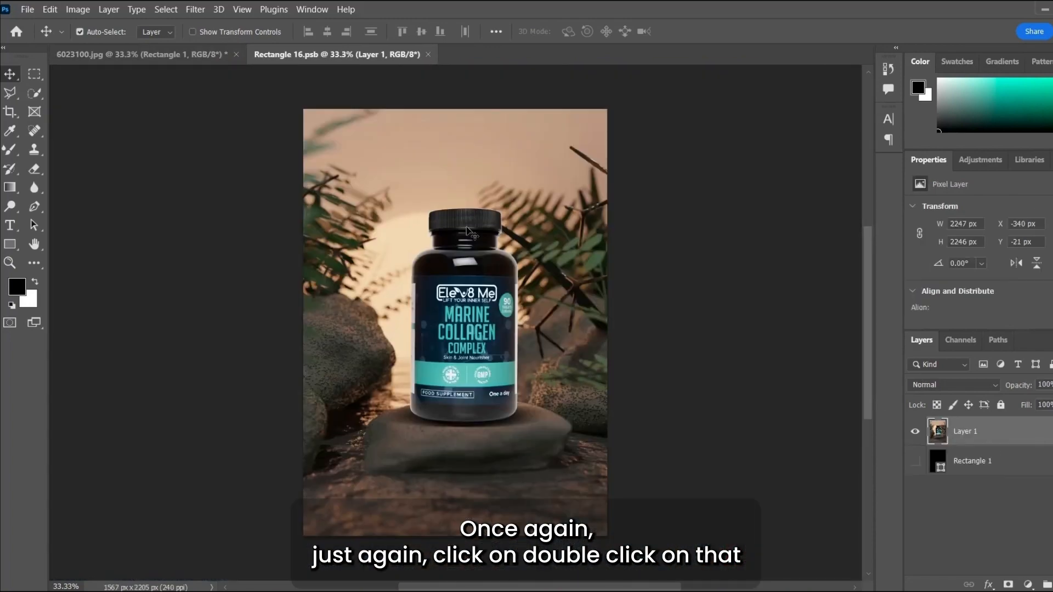
pyautogui.click(26, 10)
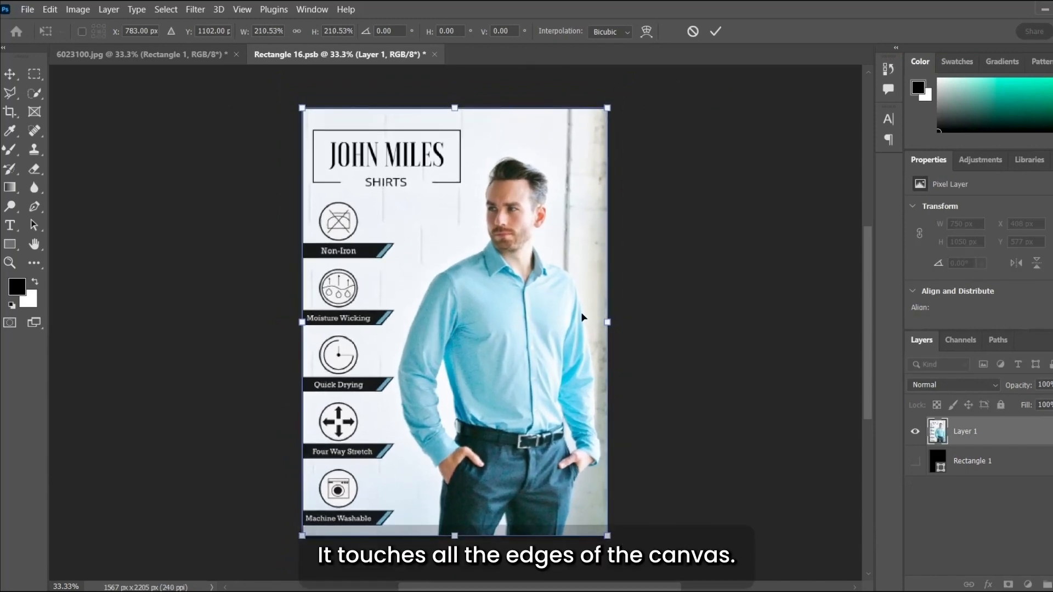
pyautogui.click(714, 31)
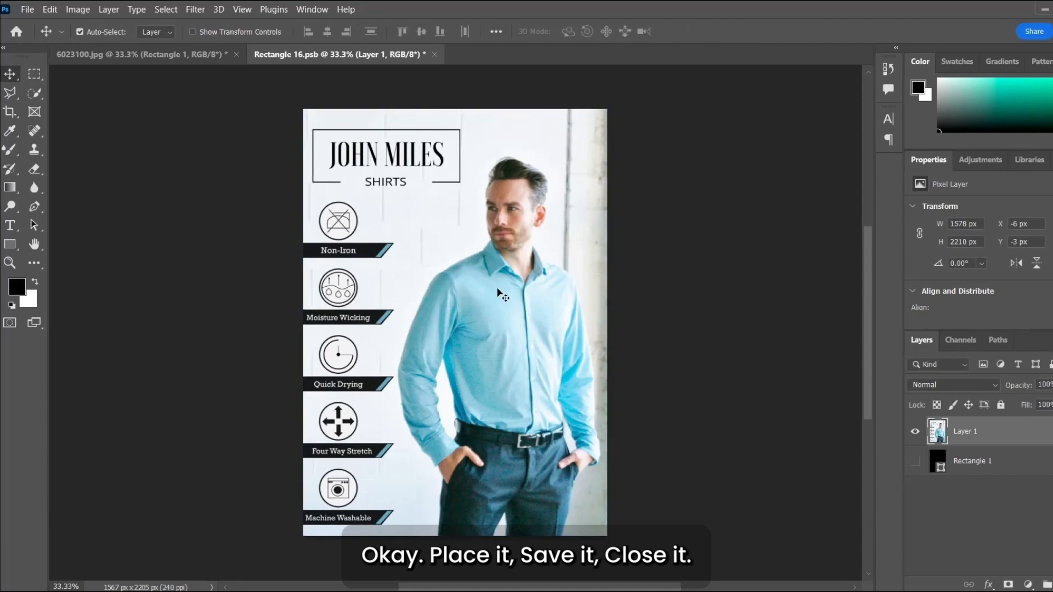
pyautogui.click(434, 54)
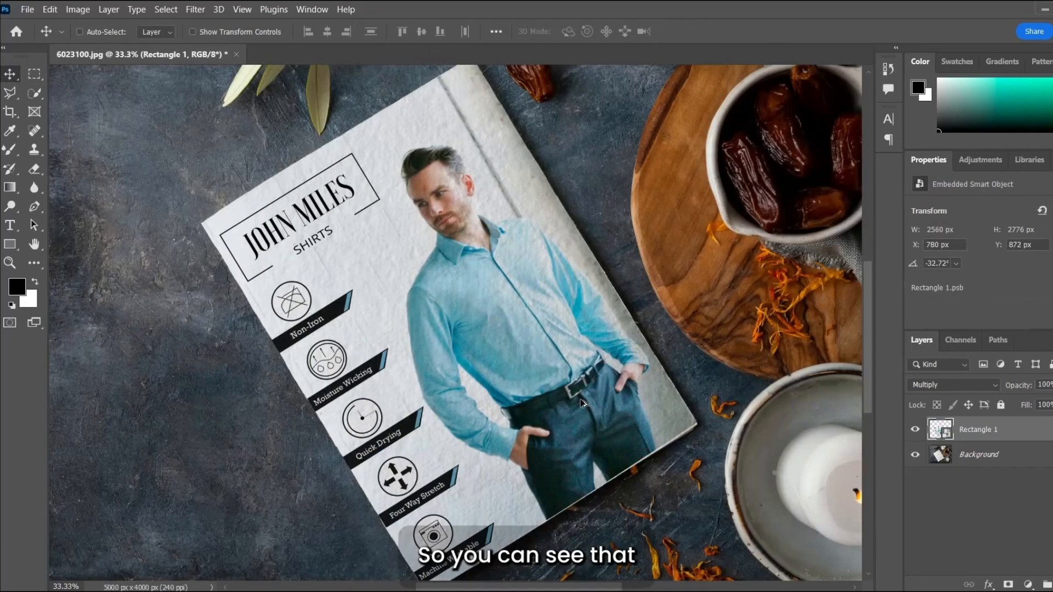
pyautogui.press('ctrl+minus')
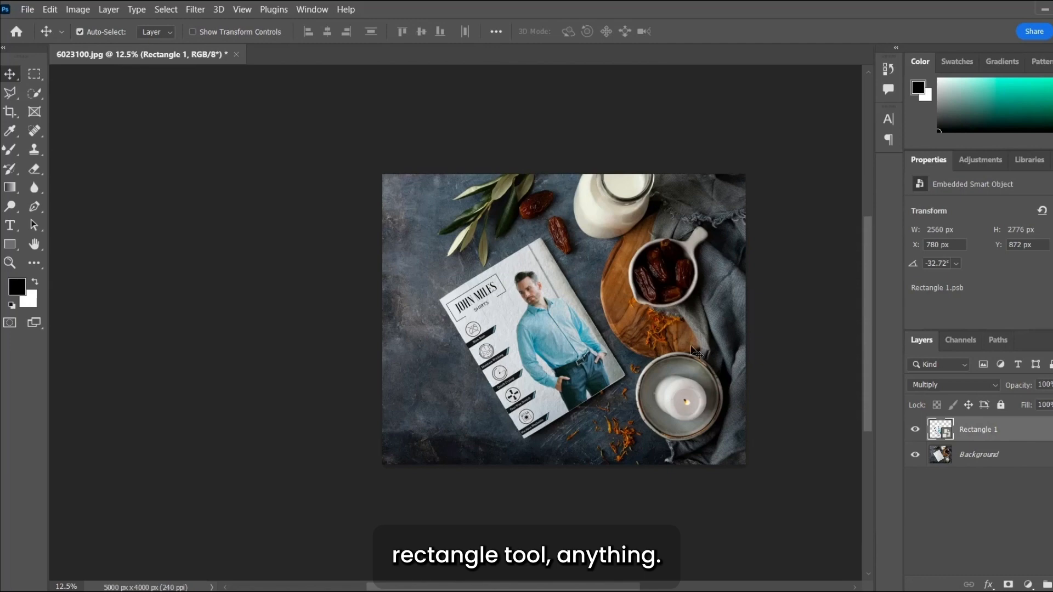
pyautogui.moveTo(567, 421)
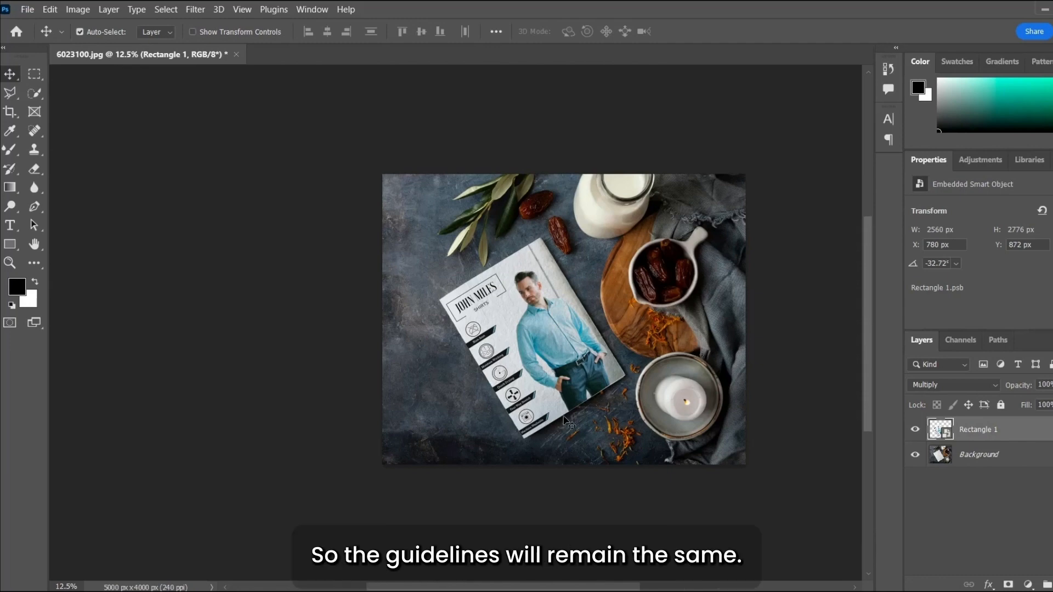